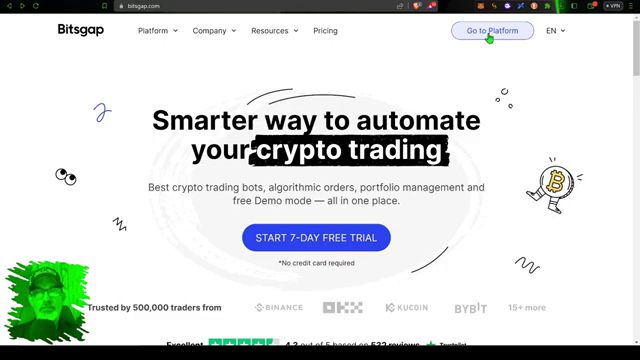
# - Enter the Bitsgap trading platform and view My exchanges, which has no exchanges connected
pyautogui.click(491, 31)
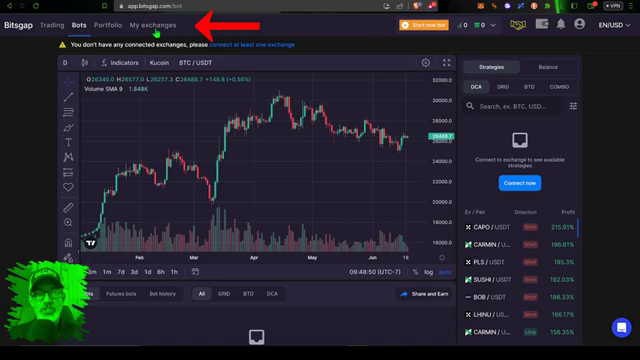
pyautogui.click(160, 18)
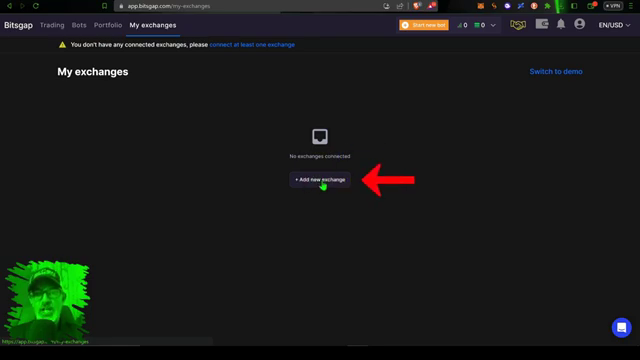
# - Start connecting a new exchange, choose Binance US, and focus the API Key field
pyautogui.click(320, 183)
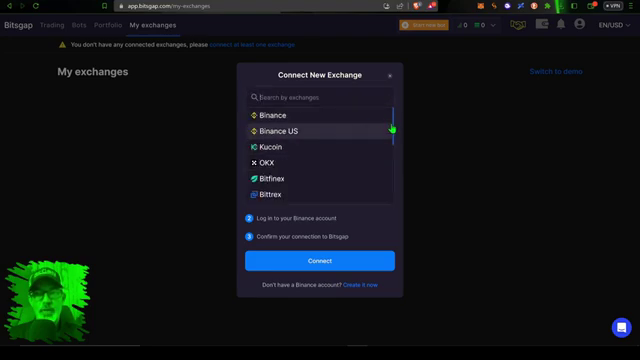
pyautogui.scroll(-3)
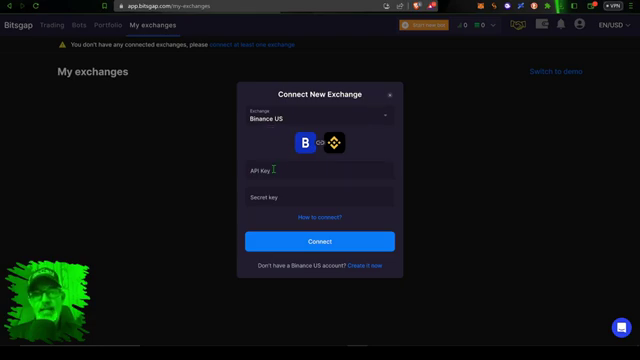
pyautogui.click(320, 170)
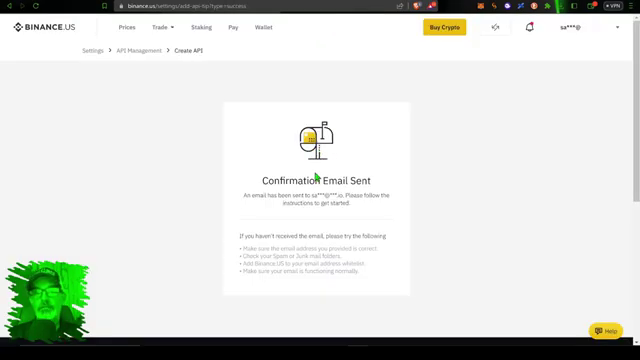
pyautogui.moveTo(327, 160)
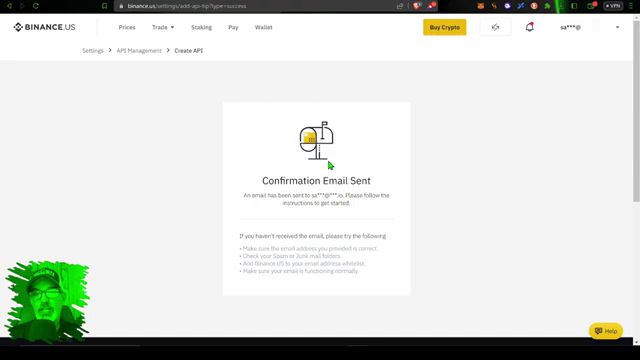
pyautogui.moveTo(333, 160)
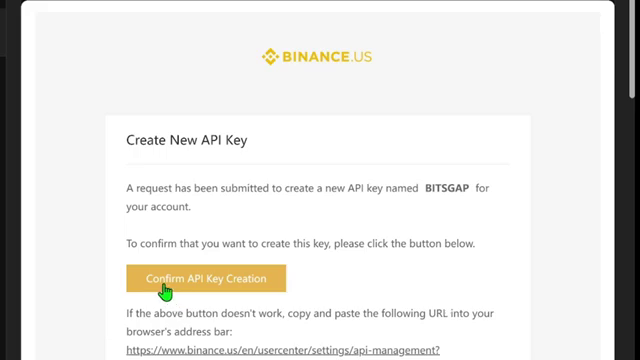
pyautogui.moveTo(225, 280)
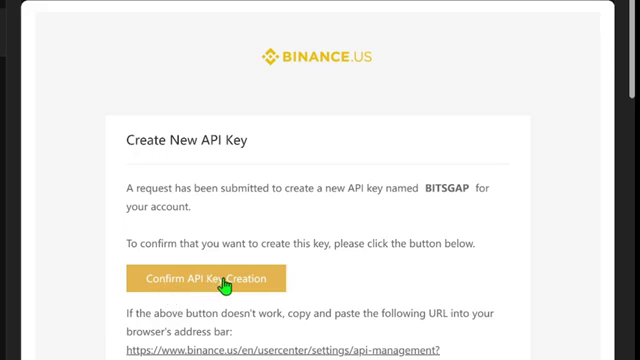
# - Confirm creation of the BITSGAP API key from the Binance.US email
pyautogui.click(209, 277)
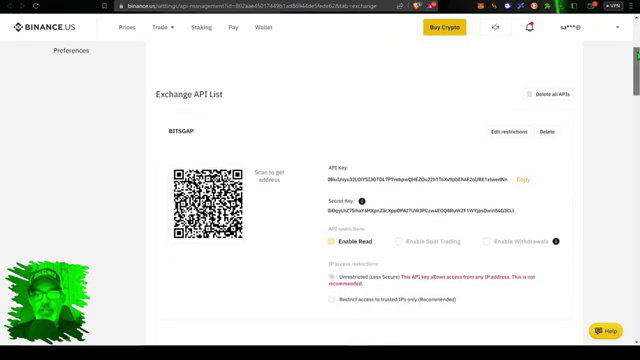
pyautogui.scroll(-3)
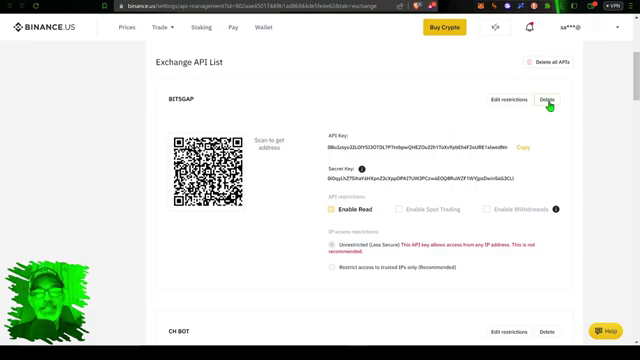
pyautogui.moveTo(417, 131)
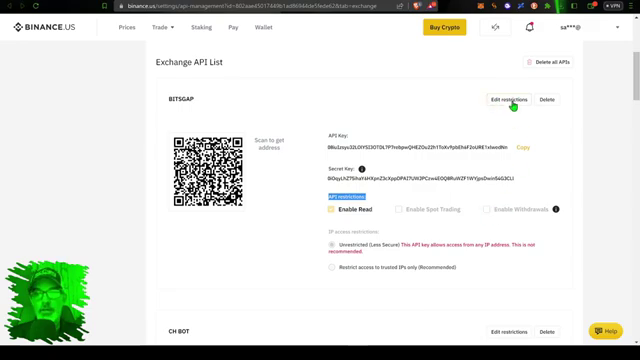
# - Enable spot trading on the BITSGAP key, save the restrictions, and copy its API key
pyautogui.click(505, 101)
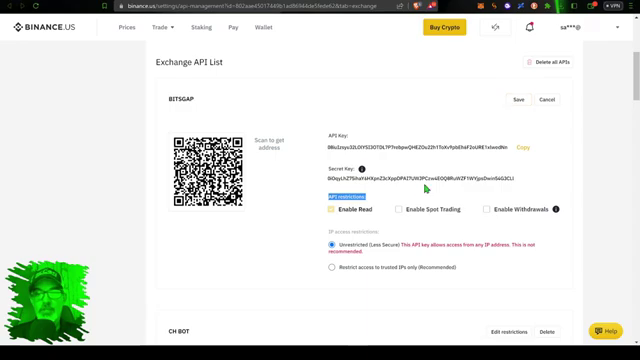
pyautogui.click(383, 209)
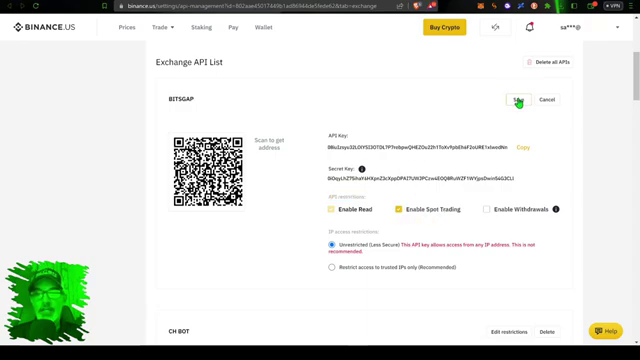
pyautogui.click(518, 99)
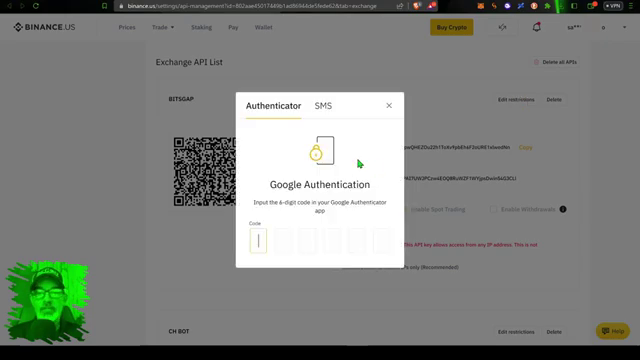
pyautogui.moveTo(352, 165)
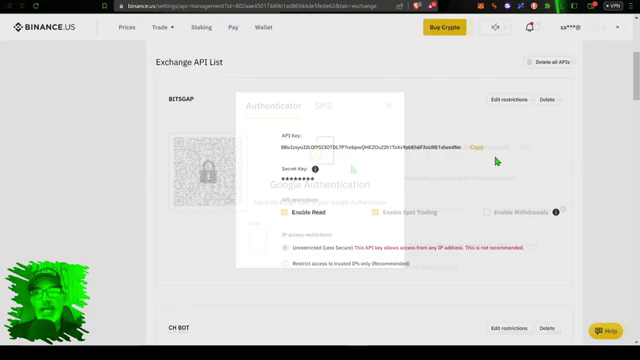
pyautogui.click(384, 104)
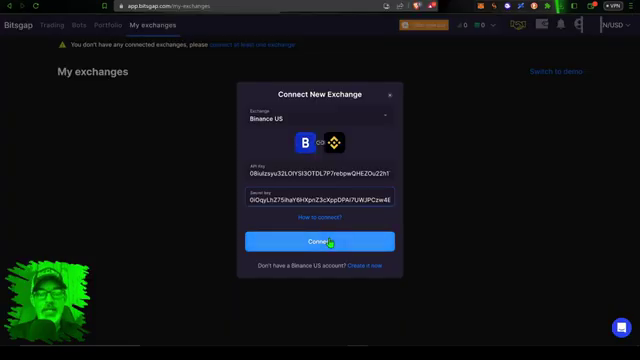
# - Connect Binance US to Bitsgap (1,341.4 USD balance) and bring up the Start new bot options
pyautogui.click(320, 242)
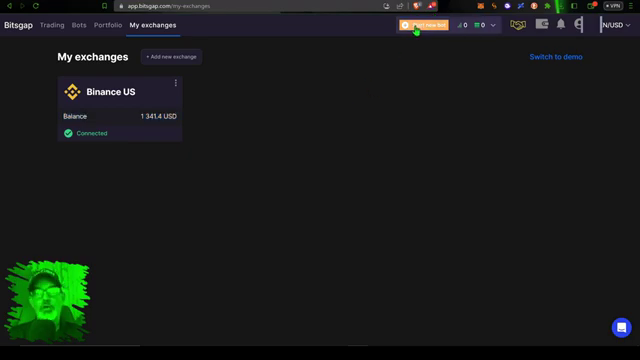
pyautogui.click(420, 25)
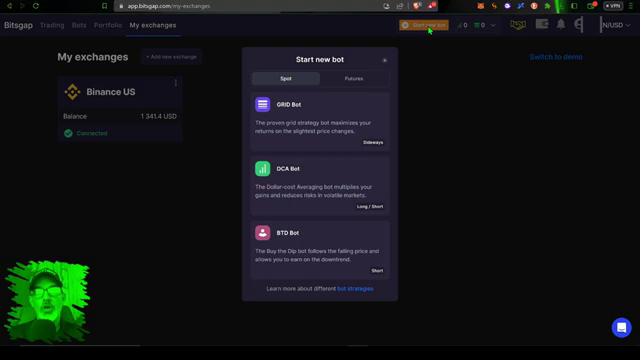